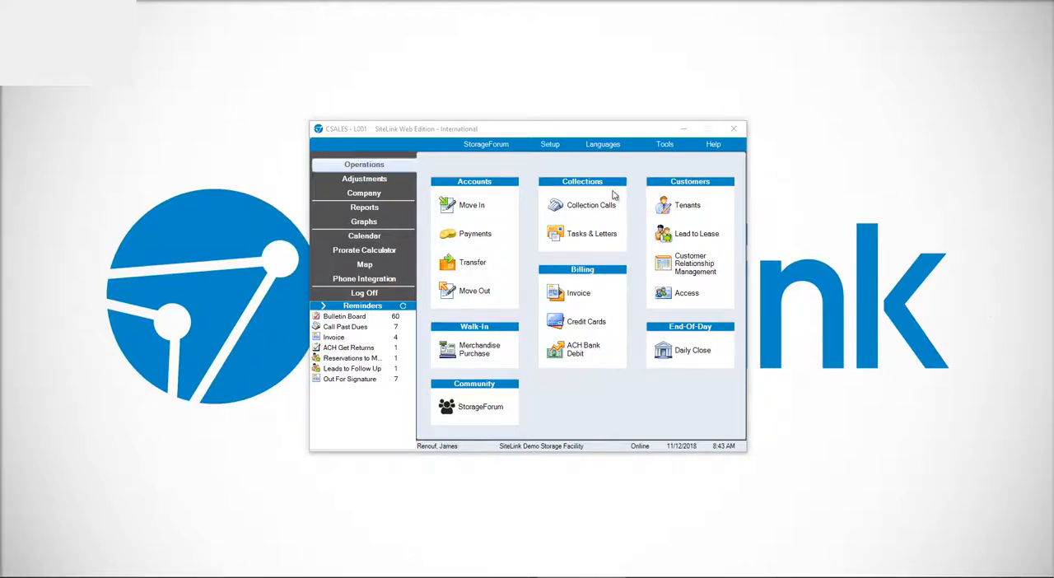
- Reach Program Defaults through Company > Setup in the General Setup list
click(364, 193)
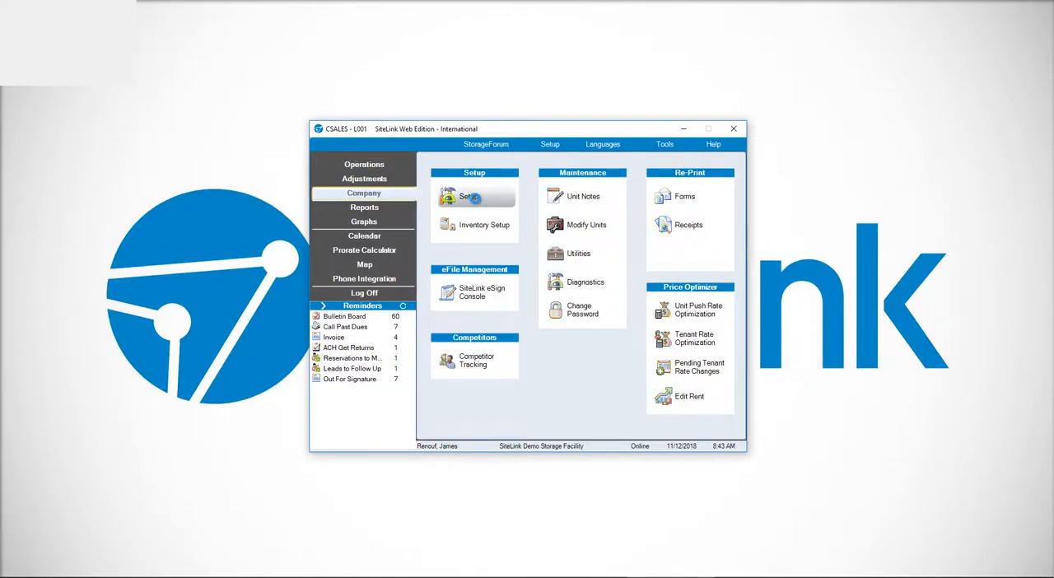
click(471, 196)
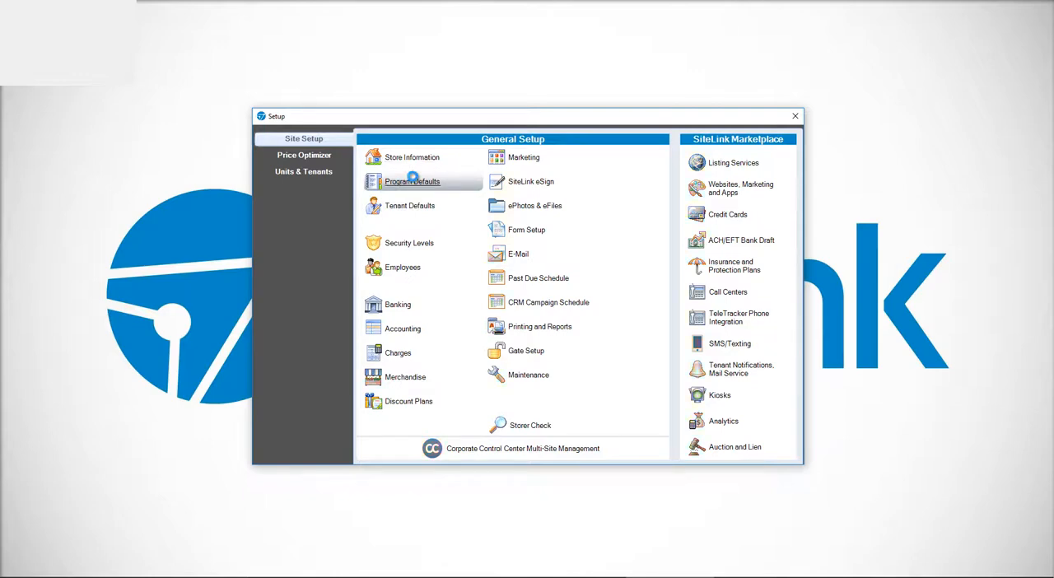
click(411, 181)
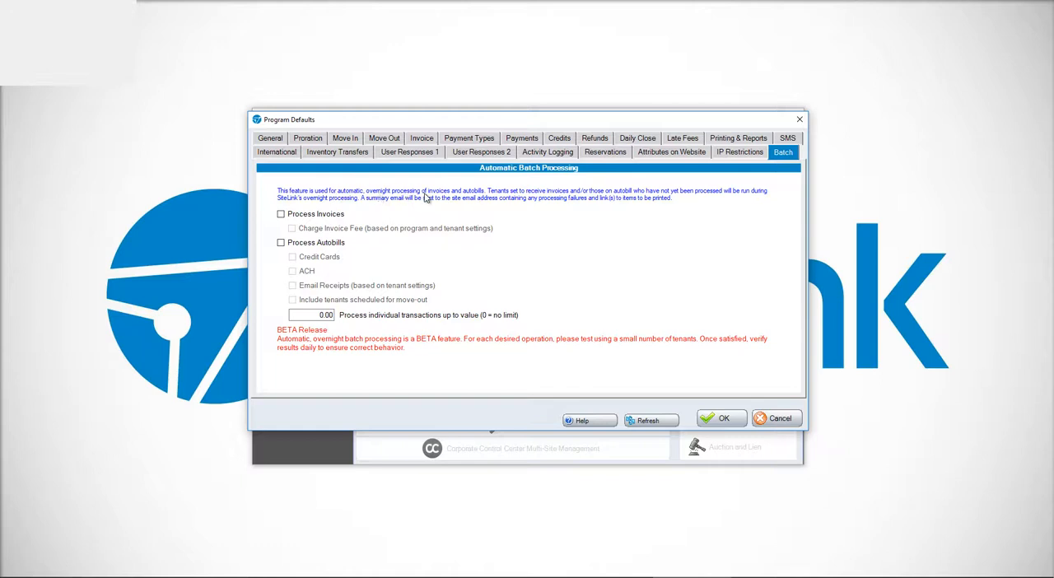
mouse_move(509, 200)
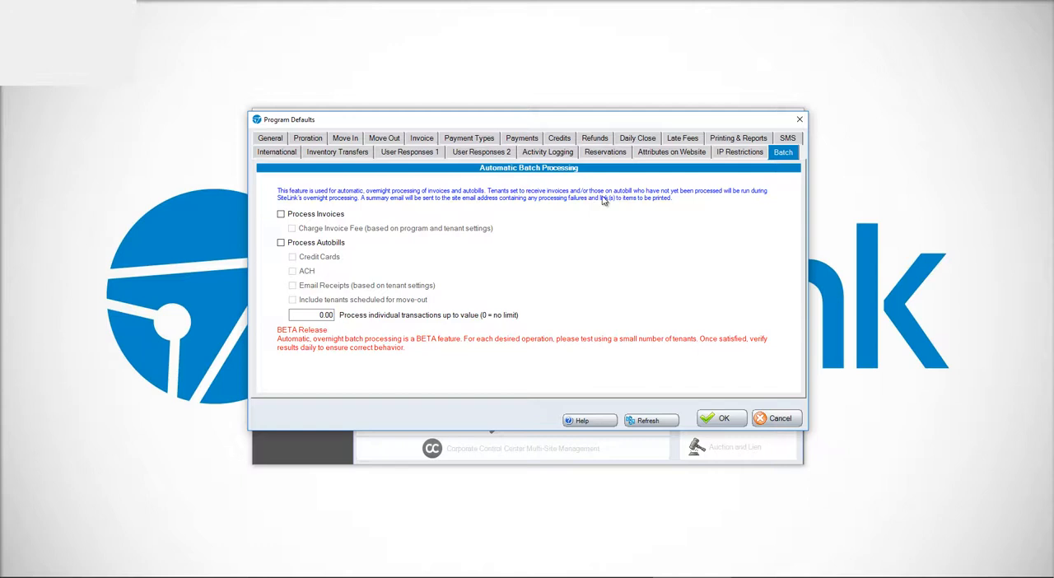
mouse_move(689, 205)
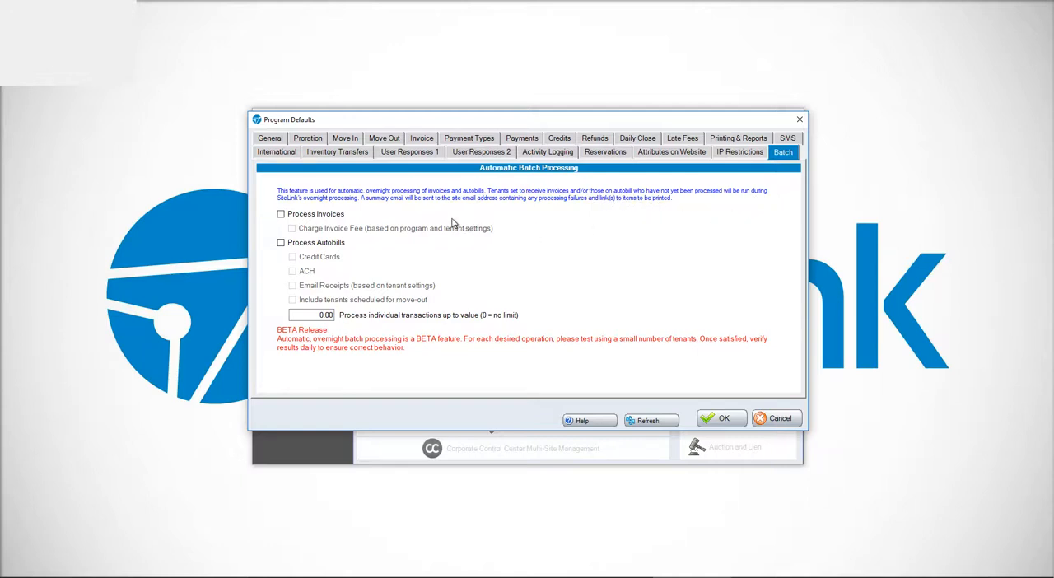
mouse_move(399, 207)
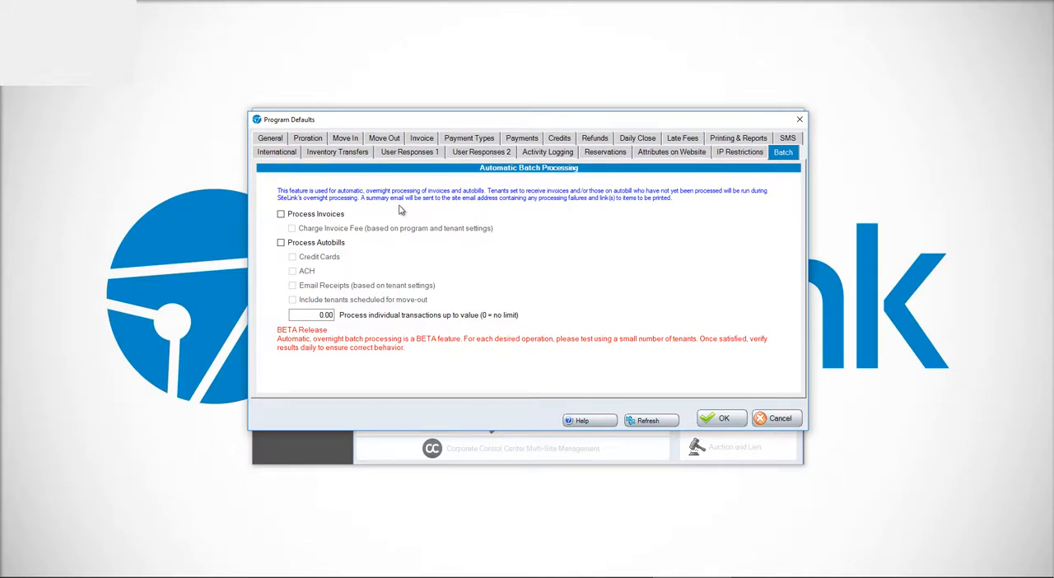
mouse_move(518, 211)
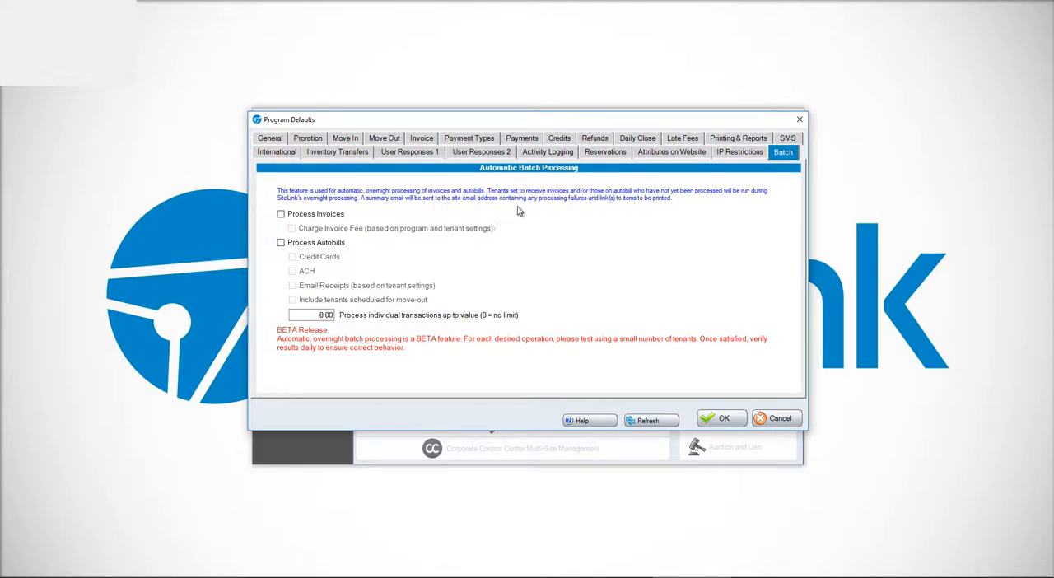
mouse_move(605, 211)
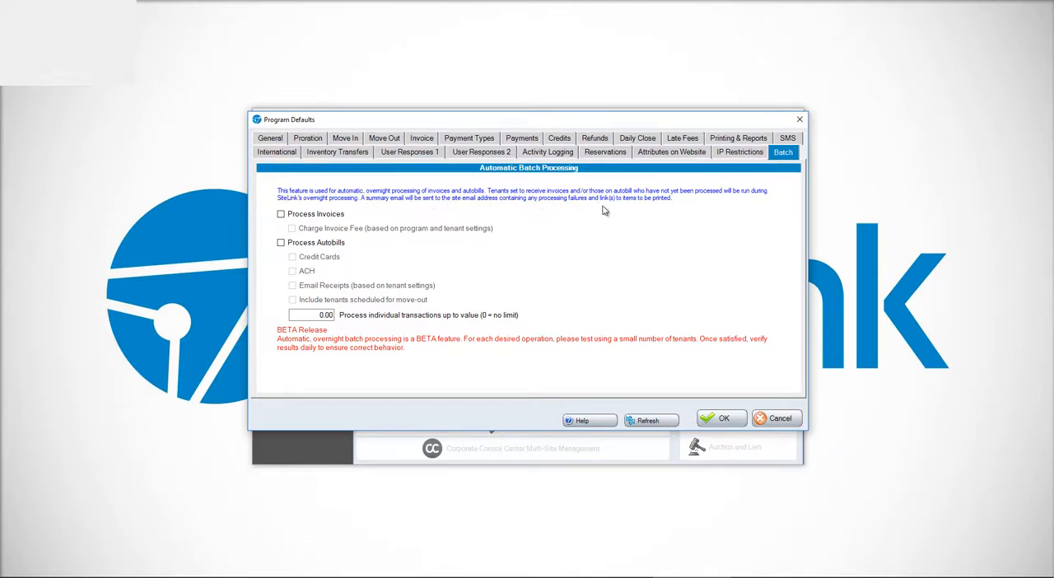
mouse_move(729, 216)
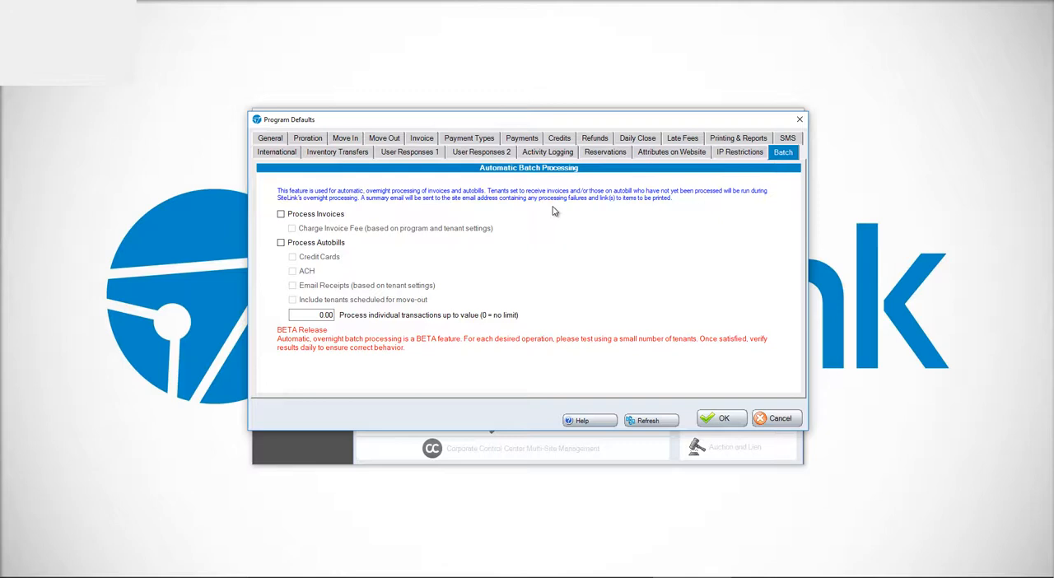
mouse_move(461, 191)
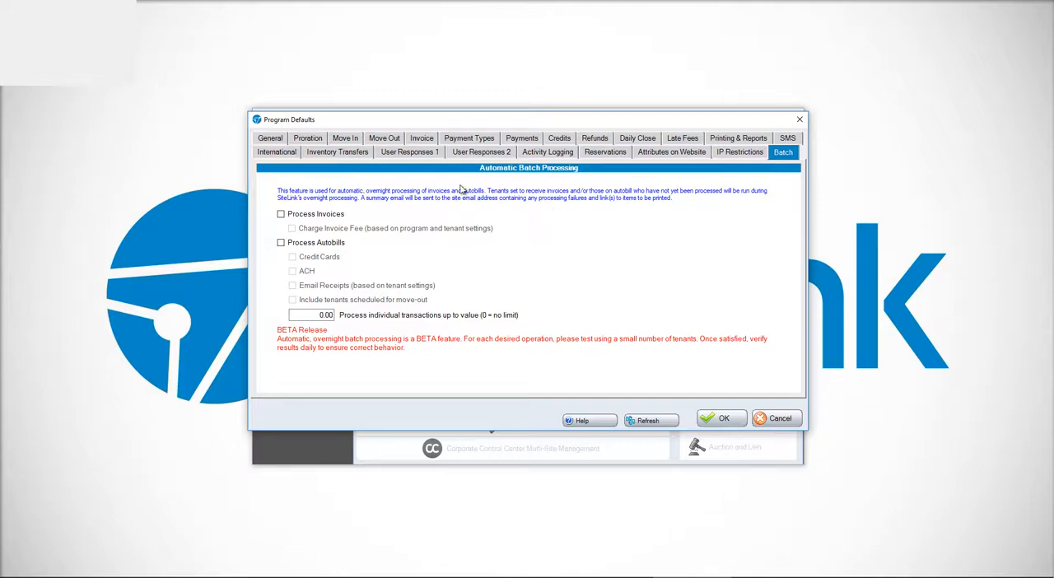
- Check Process Invoices and Process Autobills, keeping Credit Cards and ACH selected
click(280, 215)
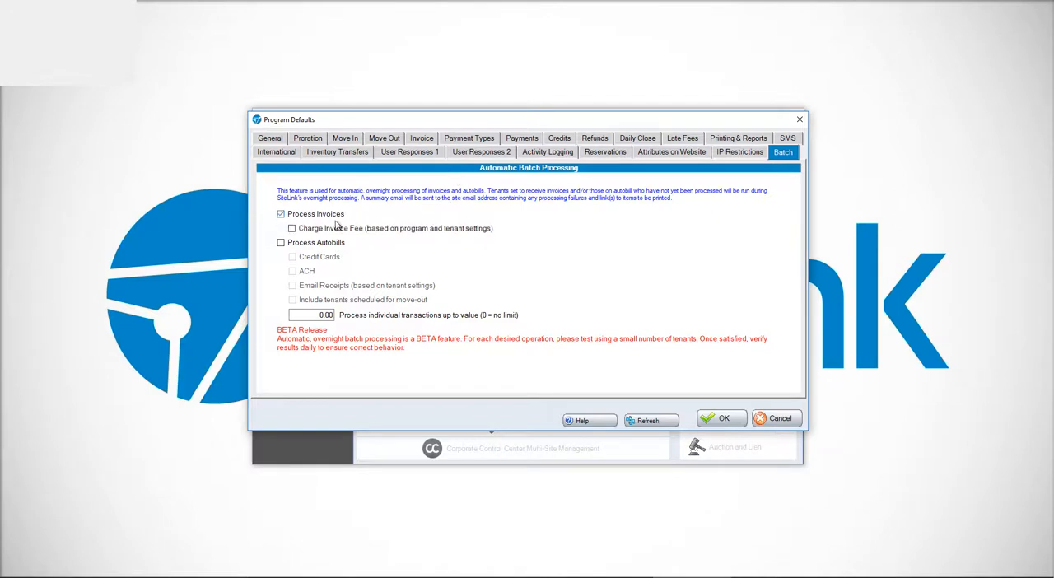
click(280, 242)
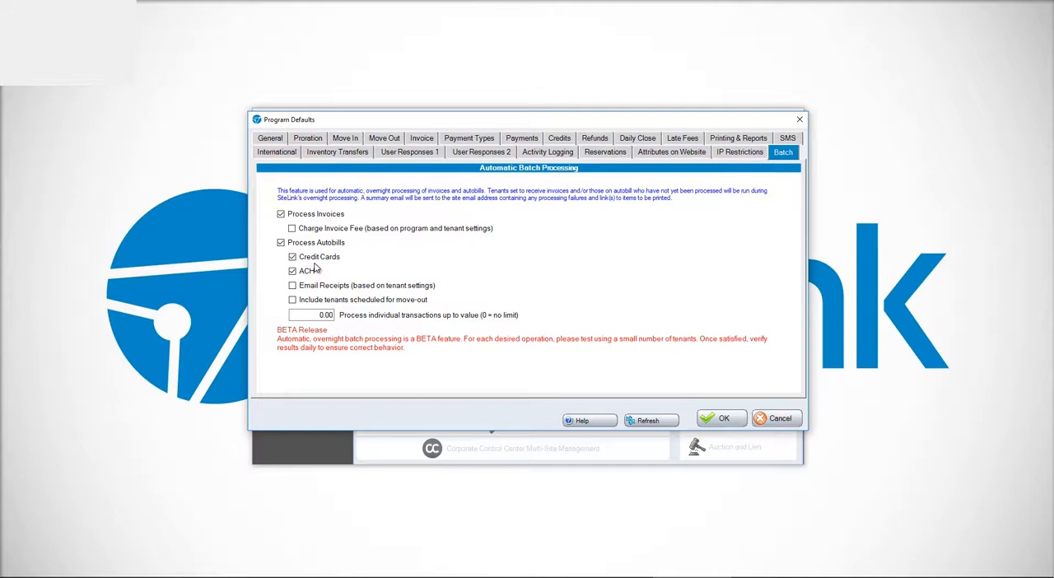
click(293, 285)
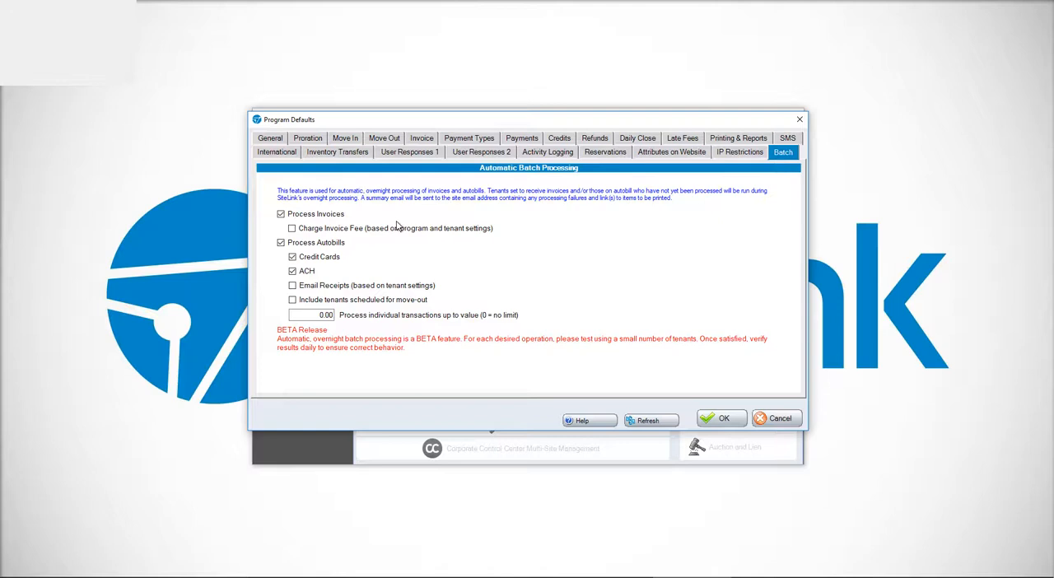
mouse_move(329, 240)
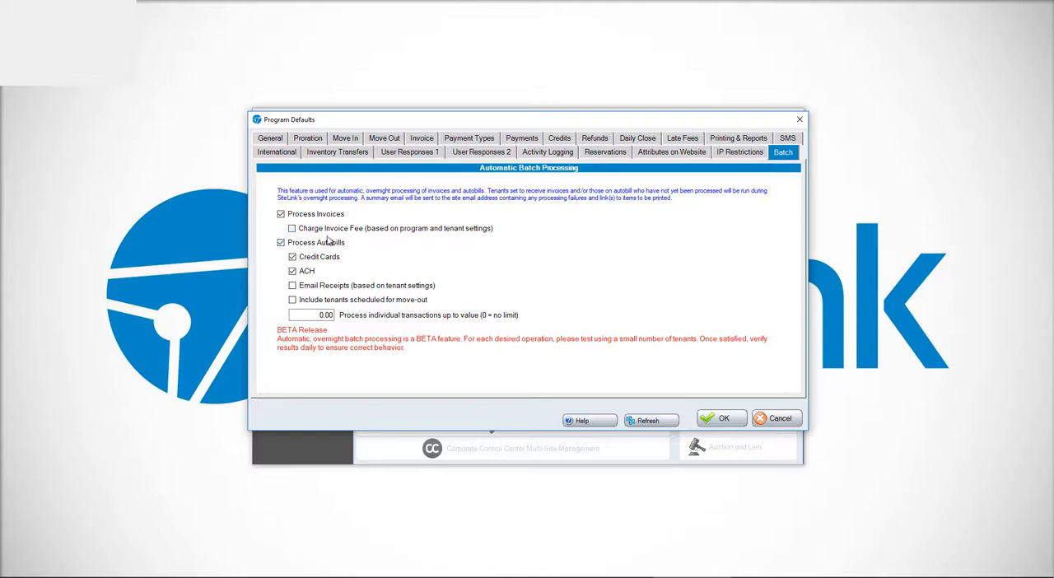
- Check Charge Invoice Fee on the Batch tab
click(292, 227)
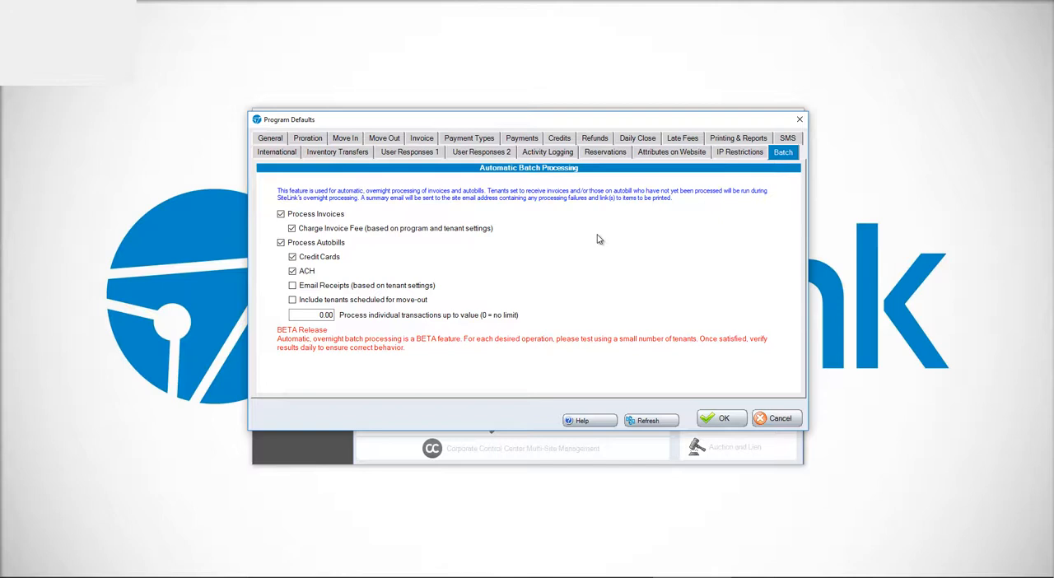
mouse_move(362, 190)
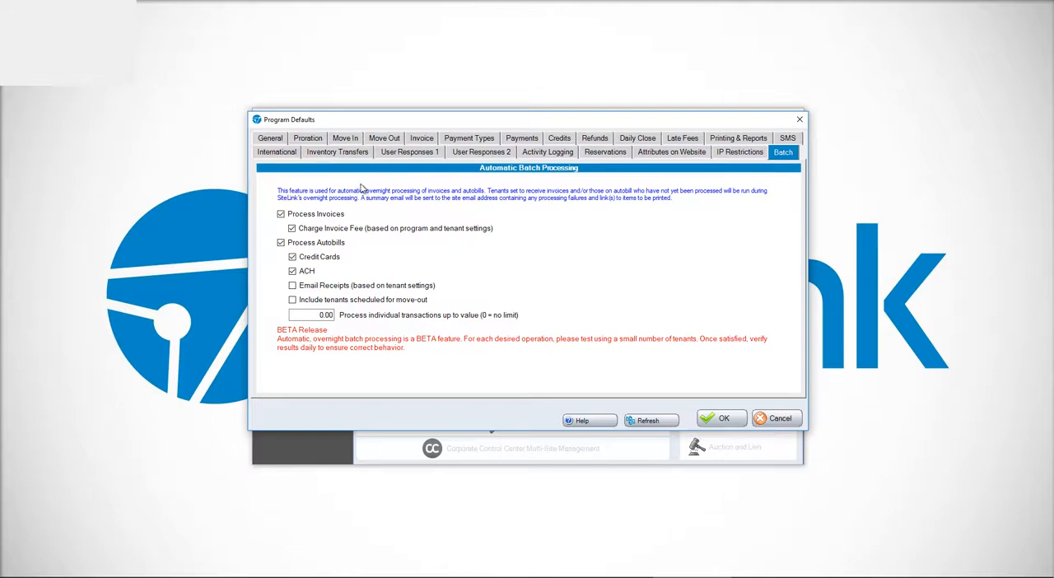
mouse_move(205, 323)
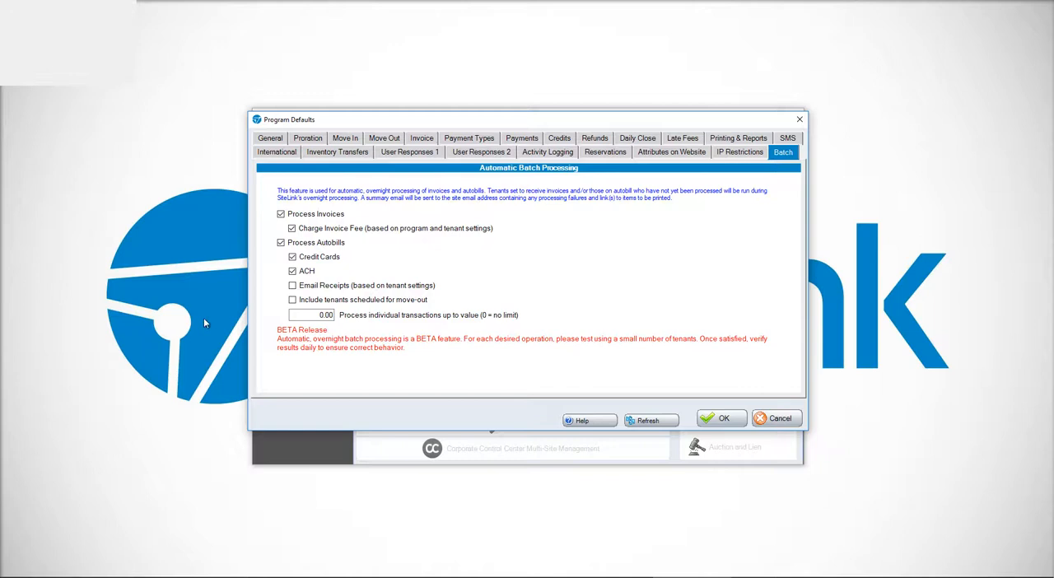
mouse_move(412, 175)
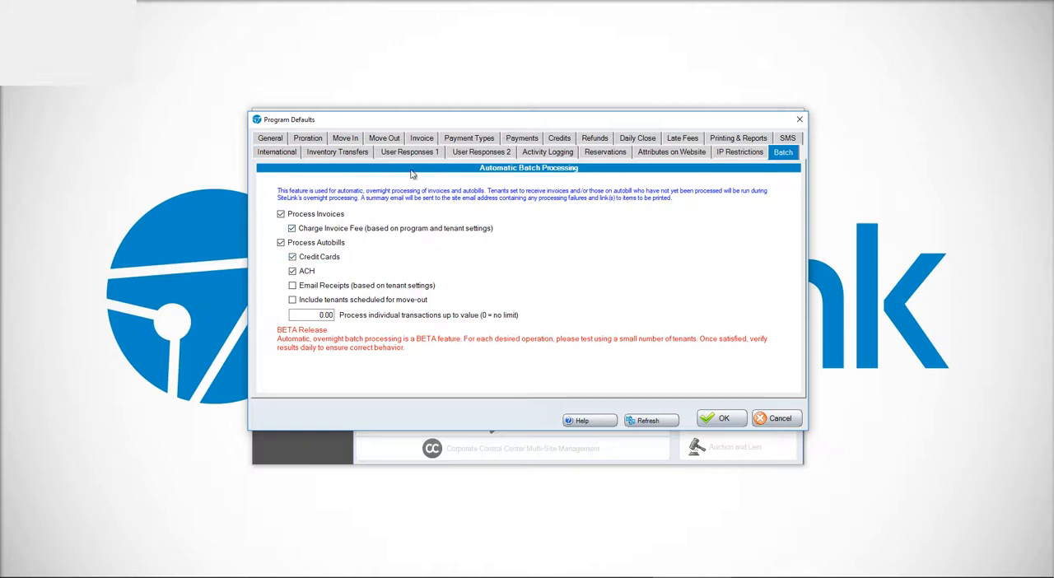
mouse_move(369, 224)
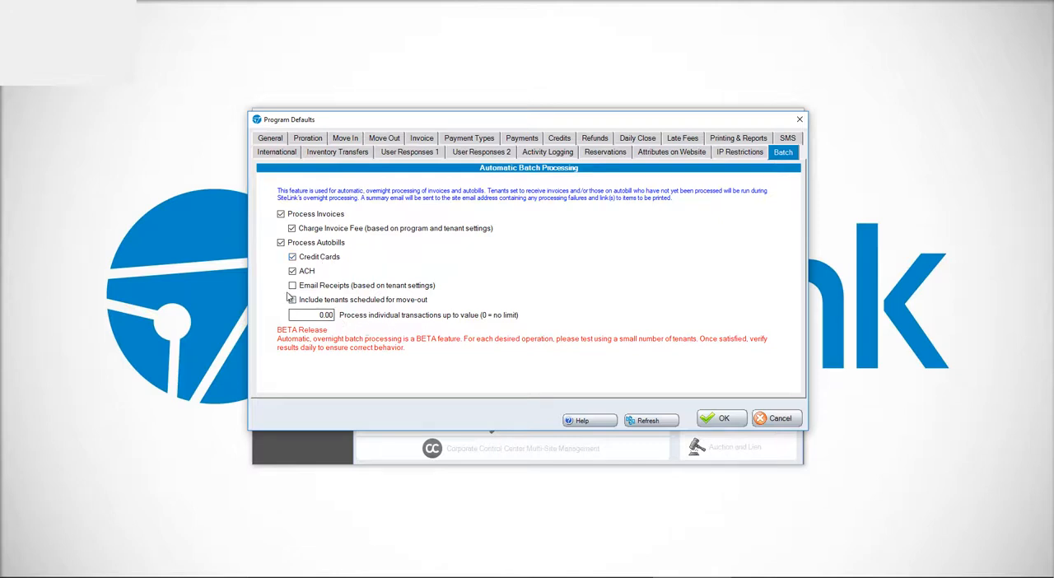
- Check Email Receipts (based on tenant settings) and uncheck Include tenants scheduled for move out
click(293, 285)
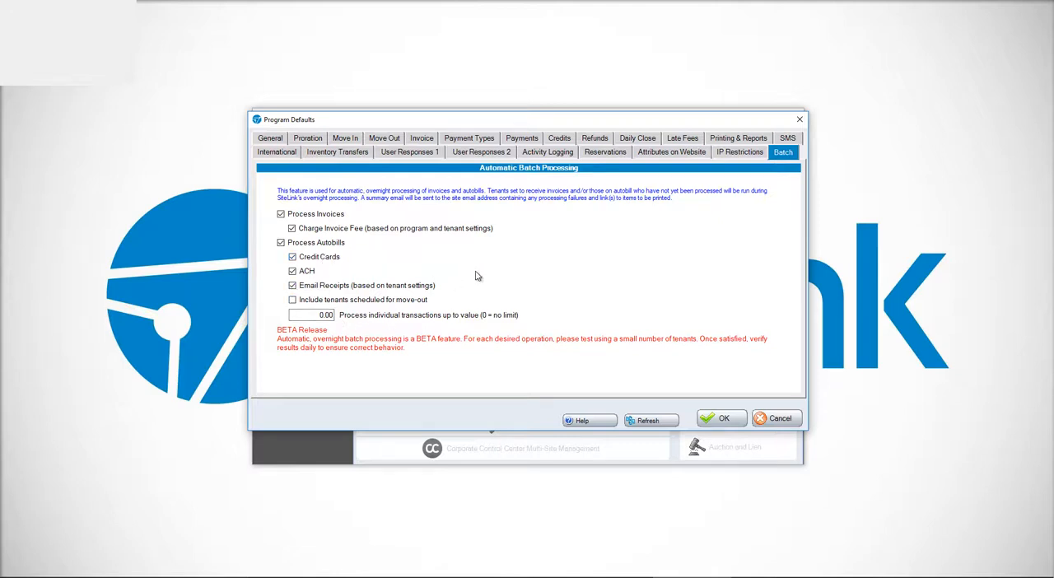
click(294, 300)
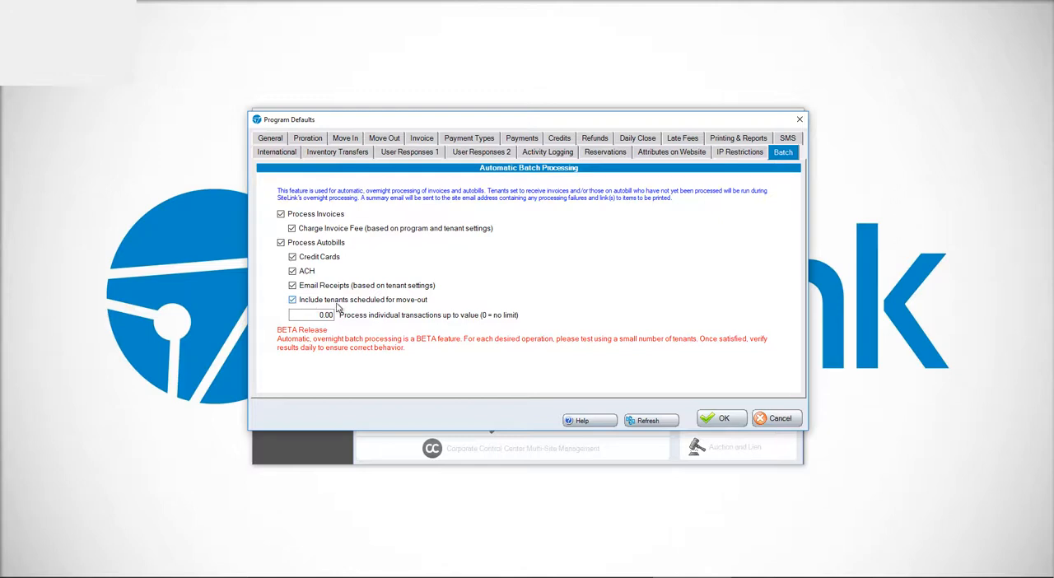
mouse_move(474, 319)
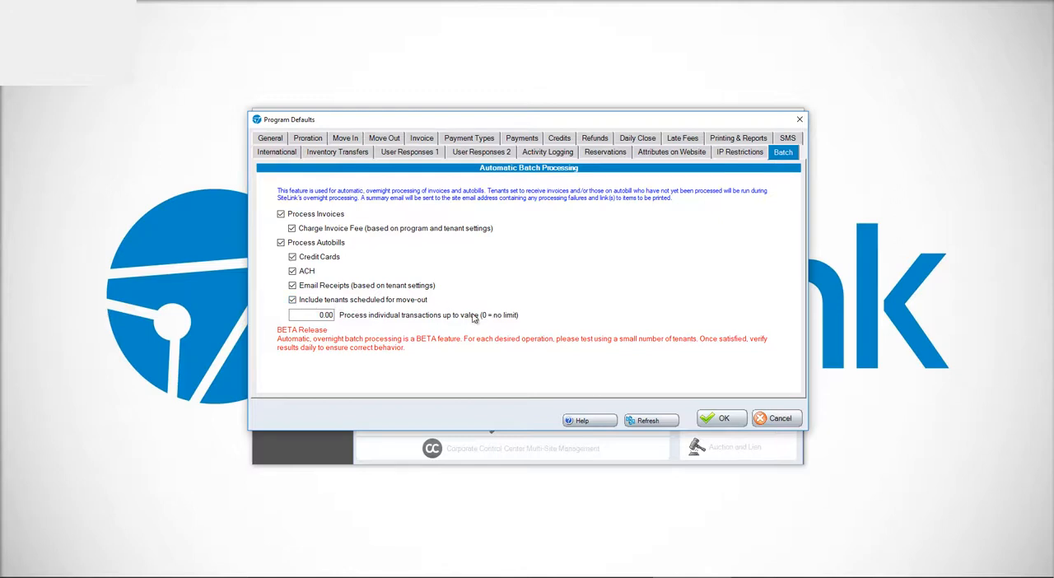
click(292, 300)
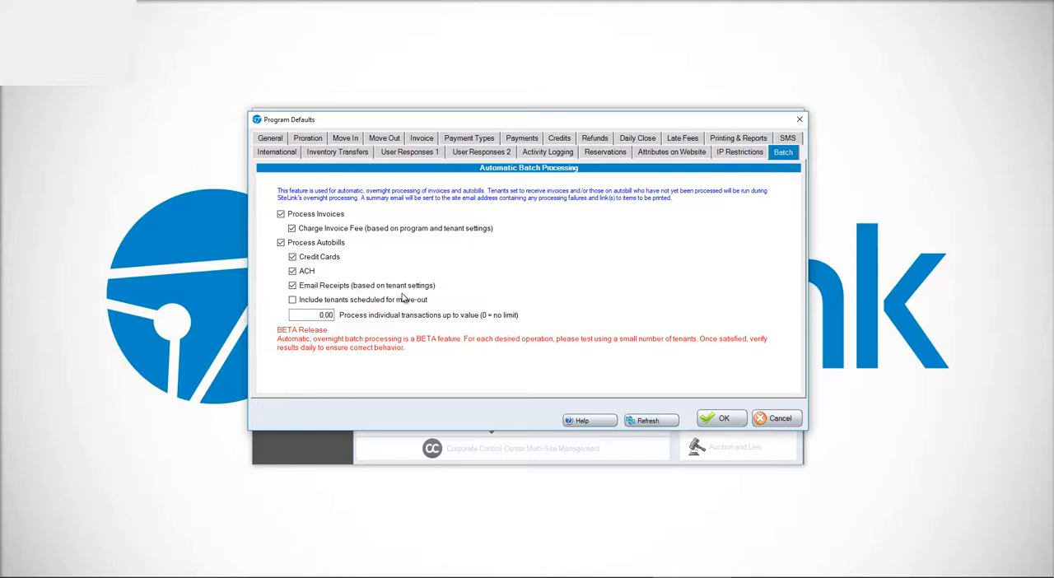
- Check Include tenants scheduled for move out again
click(293, 300)
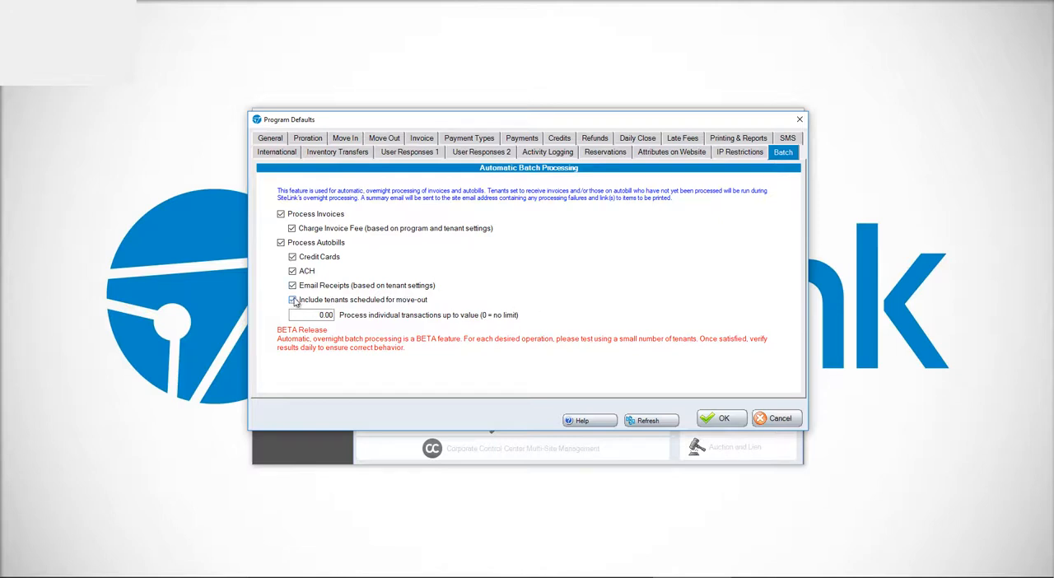
click(293, 300)
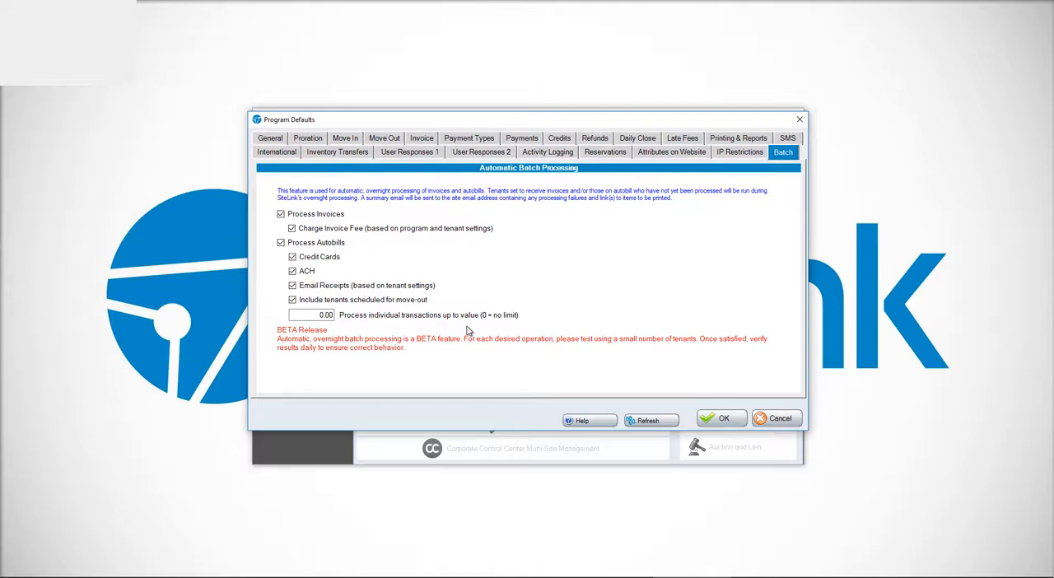
mouse_move(514, 333)
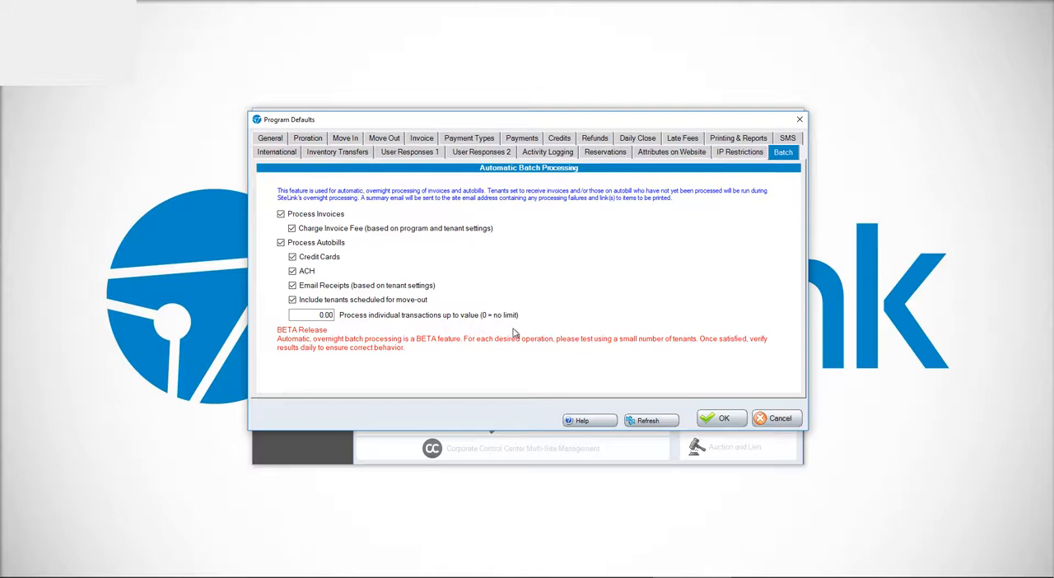
mouse_move(502, 333)
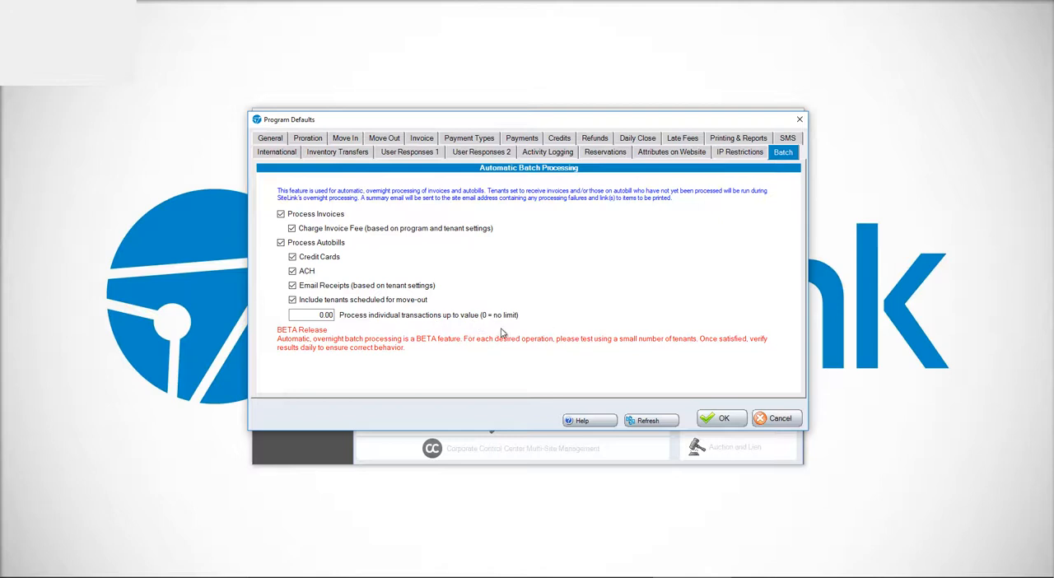